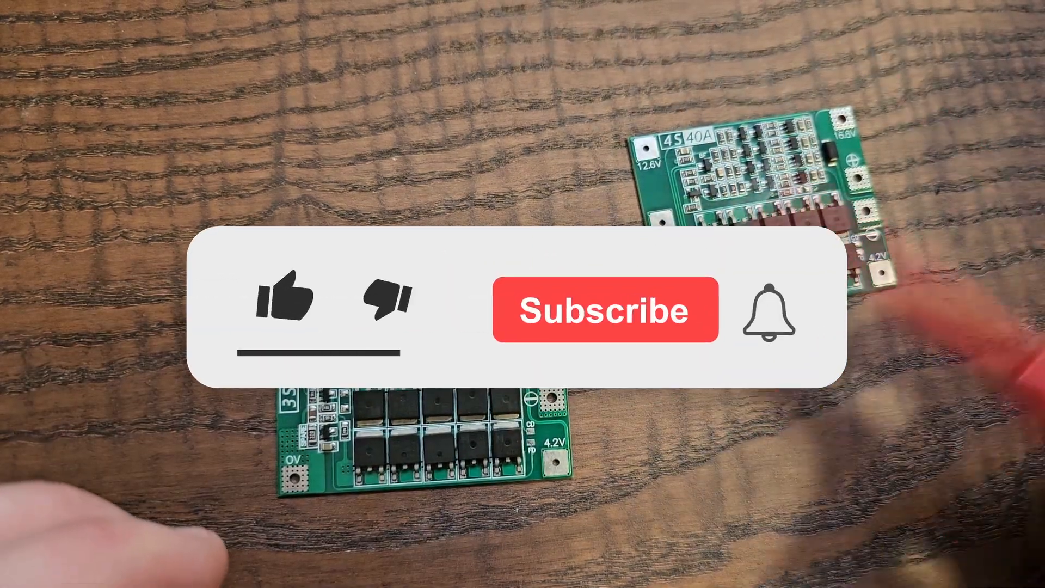
pyautogui.click(289, 299)
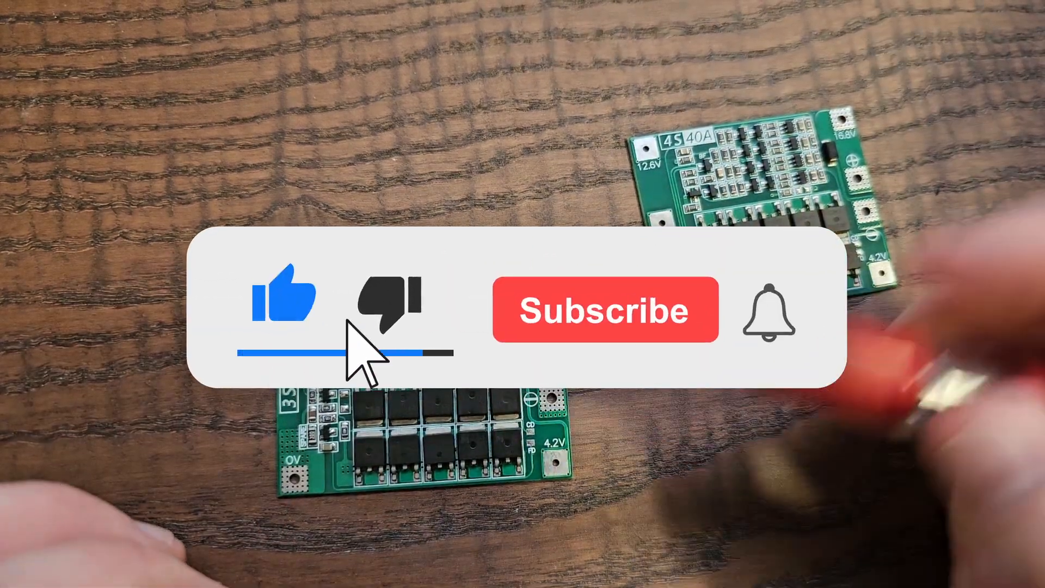